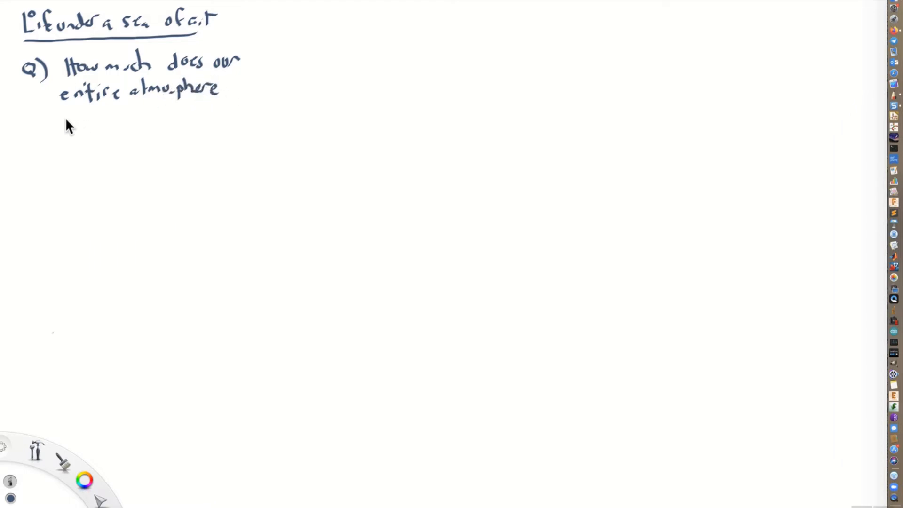
- Handwrite 'weigh?' to finish the question, then the 'A)' answer label below
drag(63, 118, 121, 121)
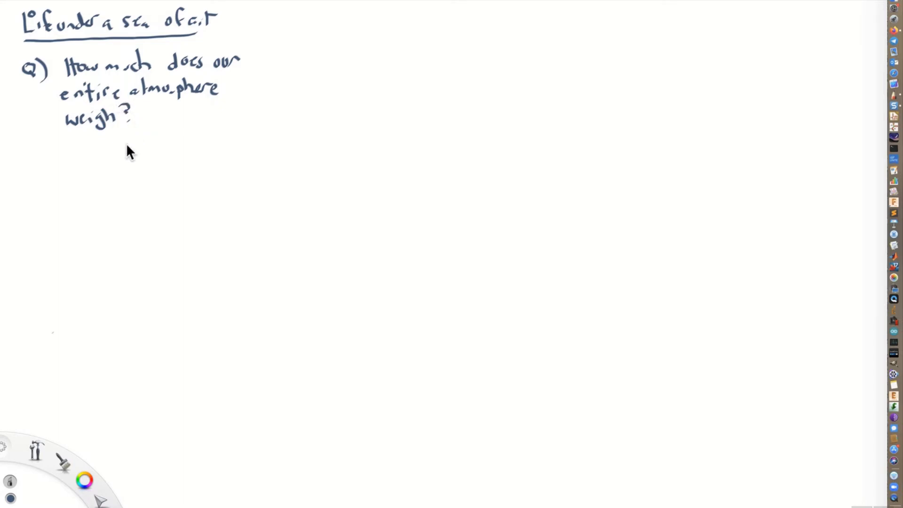
drag(23, 144, 46, 164)
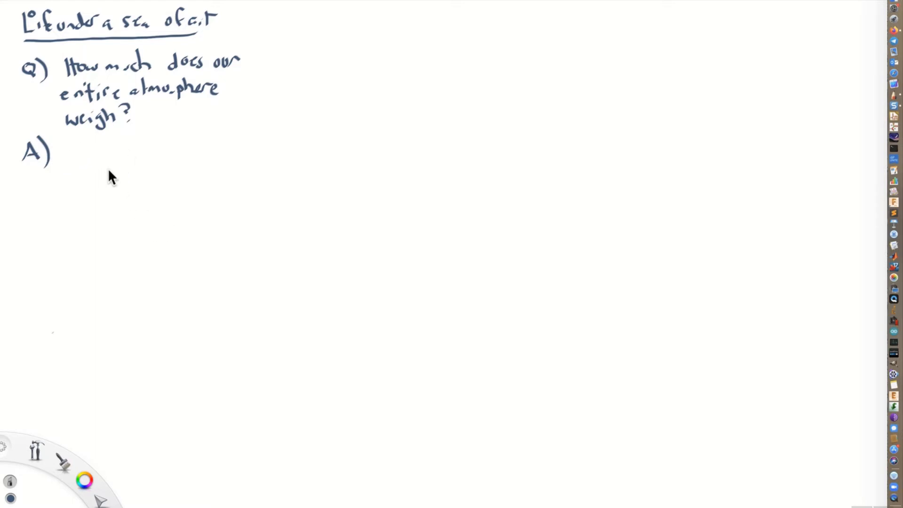
mouse_move(142, 265)
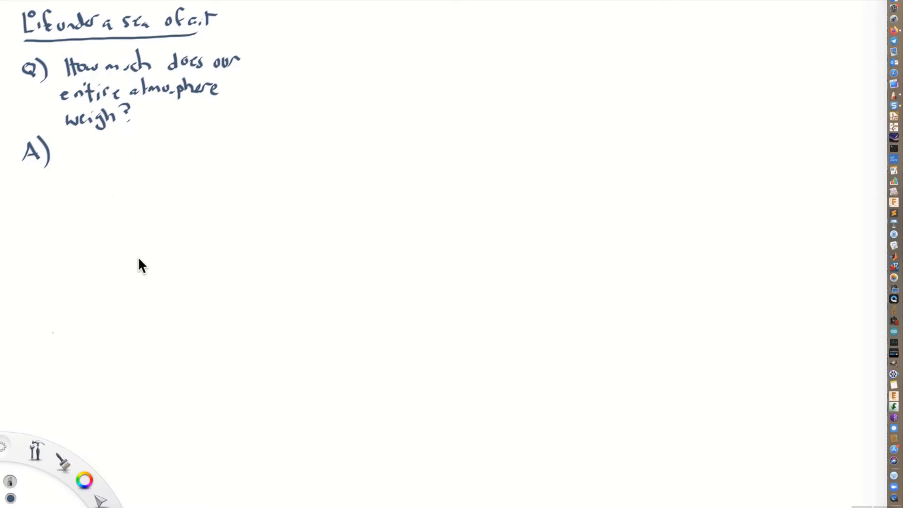
mouse_move(148, 257)
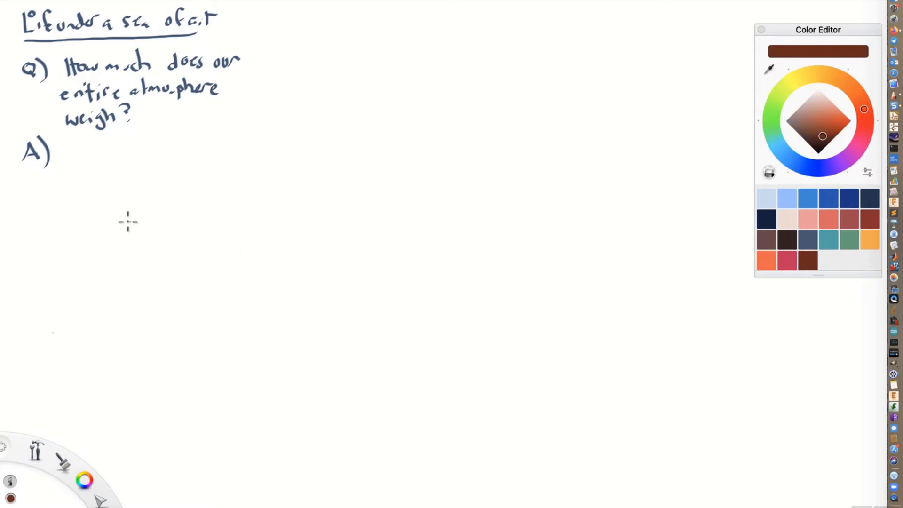
- Draw a brown Earth circle enclosed by a light blue atmosphere ring
drag(128, 222, 152, 287)
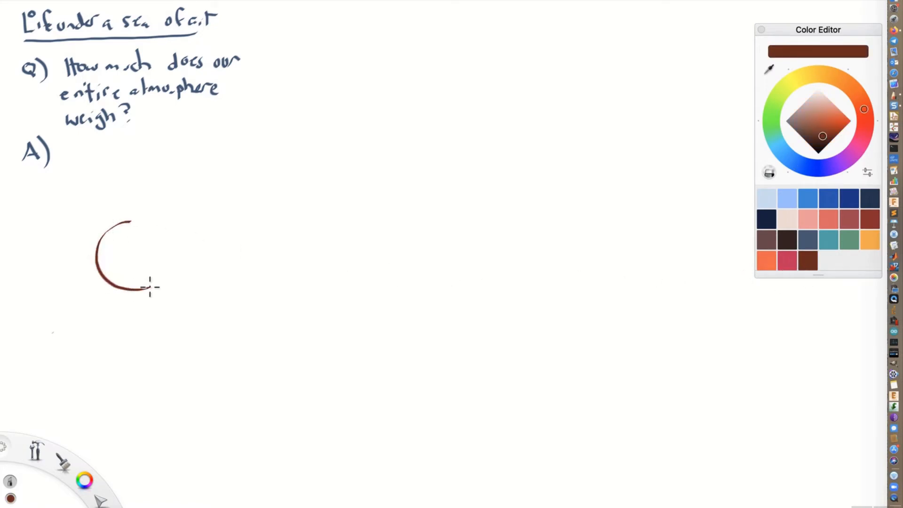
drag(149, 287, 123, 218)
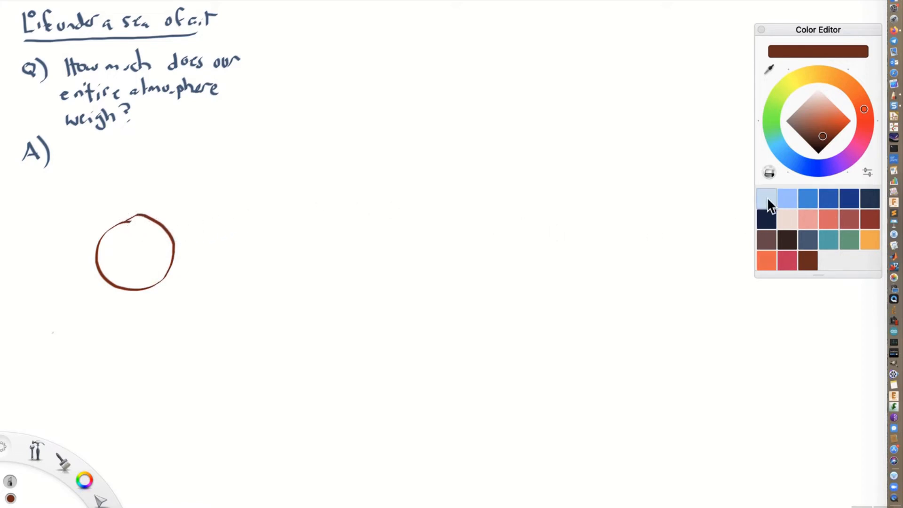
click(766, 197)
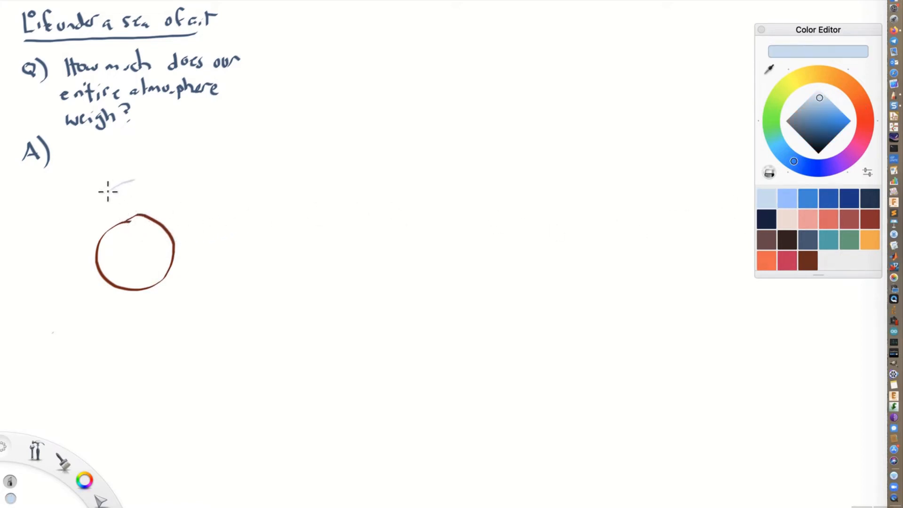
drag(133, 181, 69, 271)
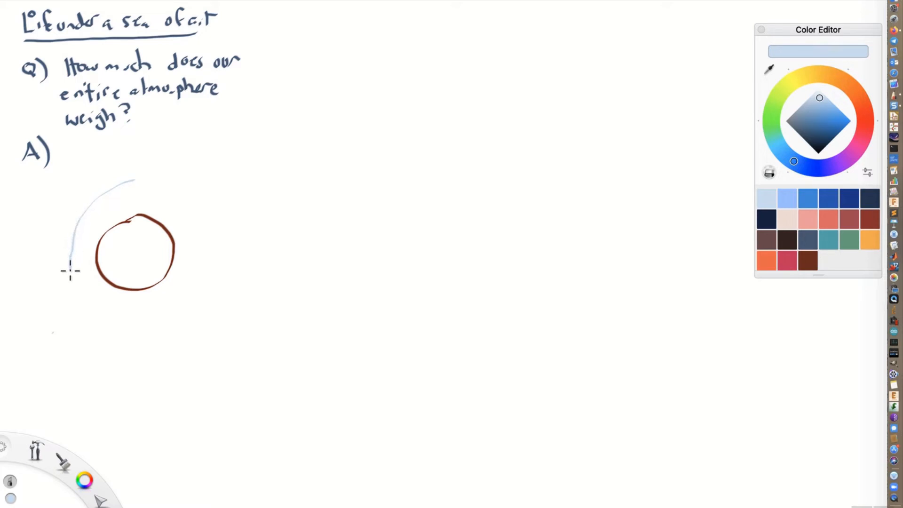
drag(69, 270, 164, 304)
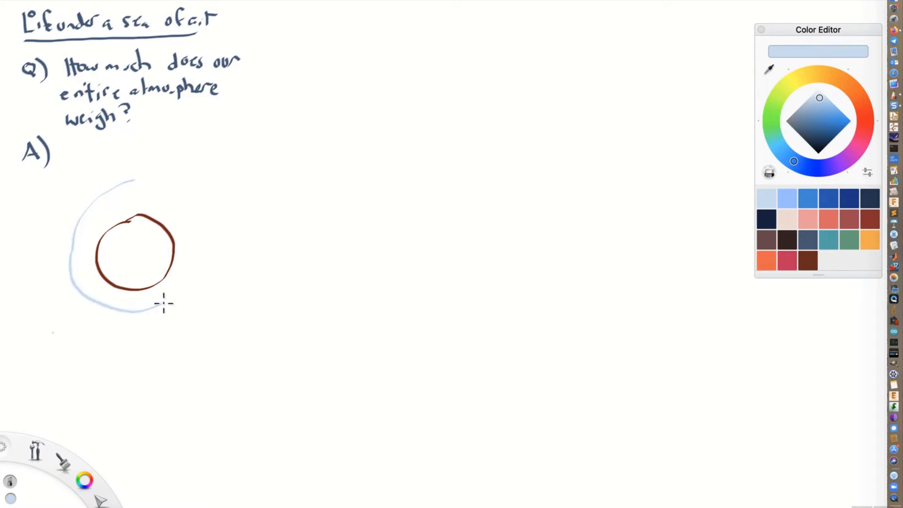
drag(164, 303, 164, 191)
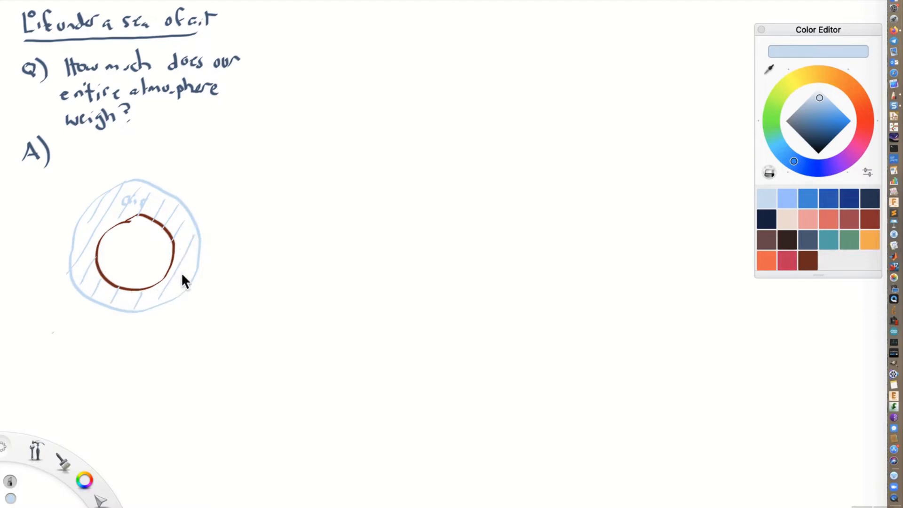
mouse_move(744, 185)
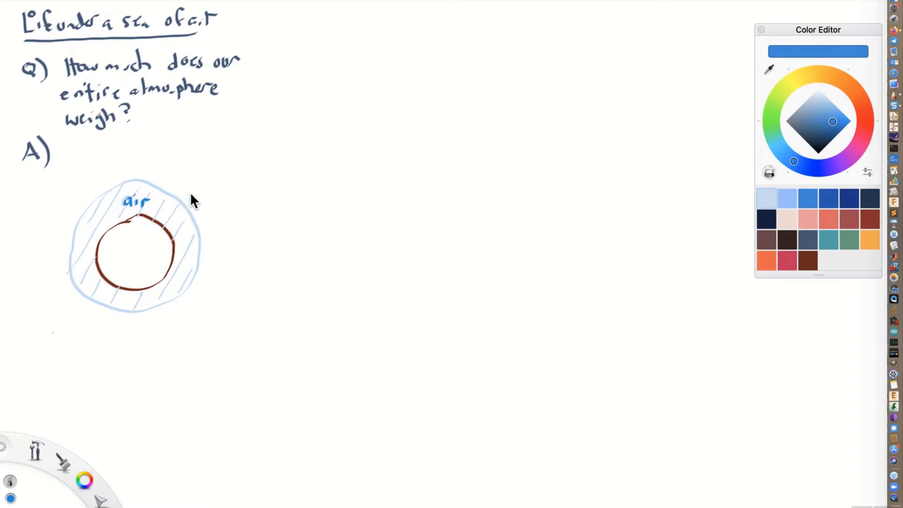
mouse_move(221, 238)
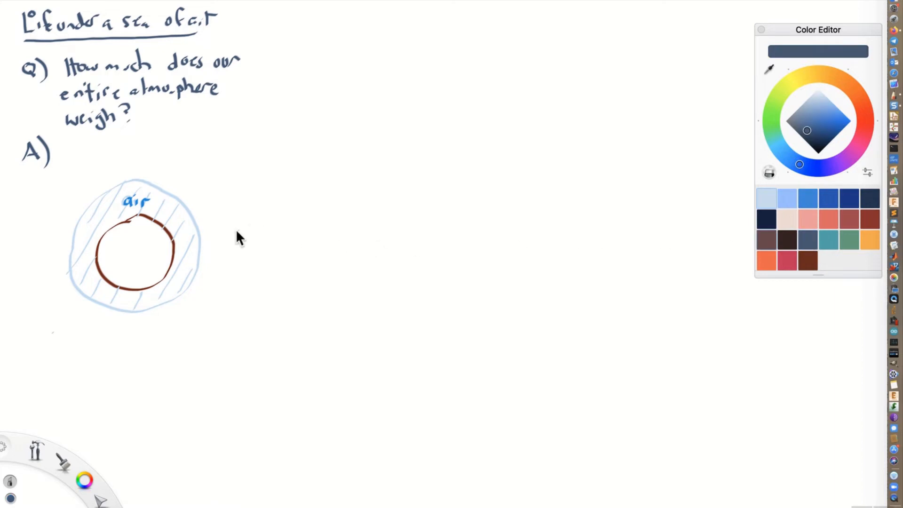
- Draw a double arrow and a second brown Earth circle to its right
drag(213, 236, 239, 241)
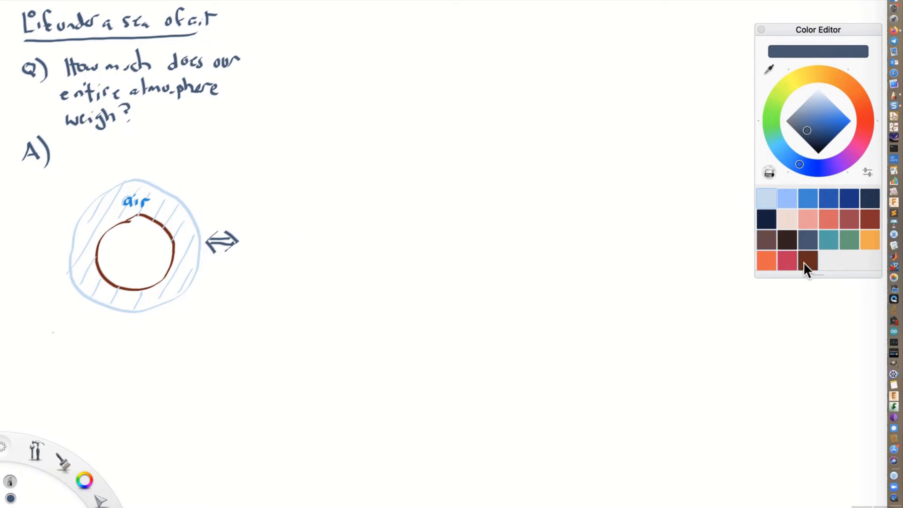
click(807, 261)
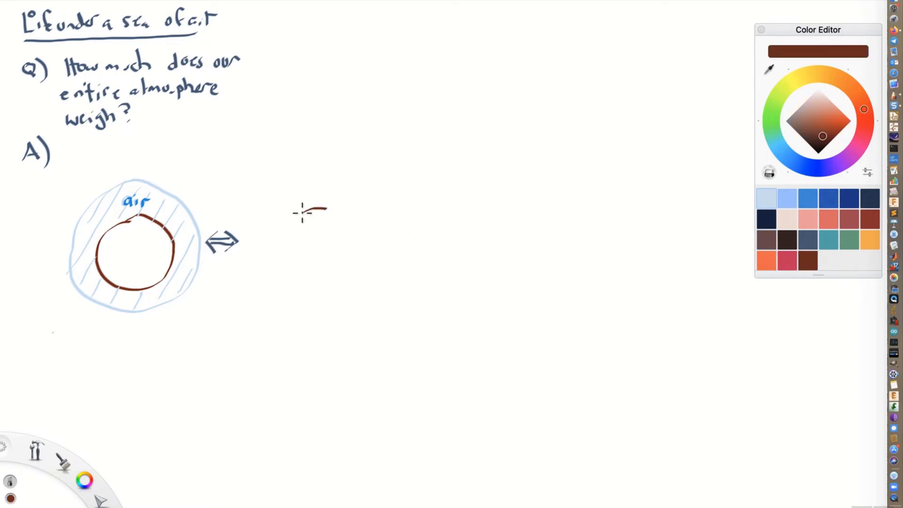
drag(305, 204, 351, 265)
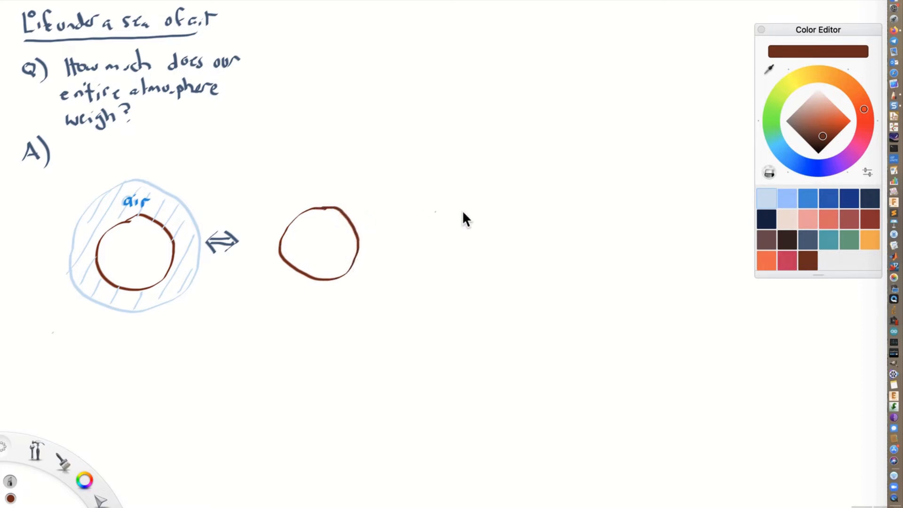
- Encircle the second Earth with a dark blue ring
click(787, 197)
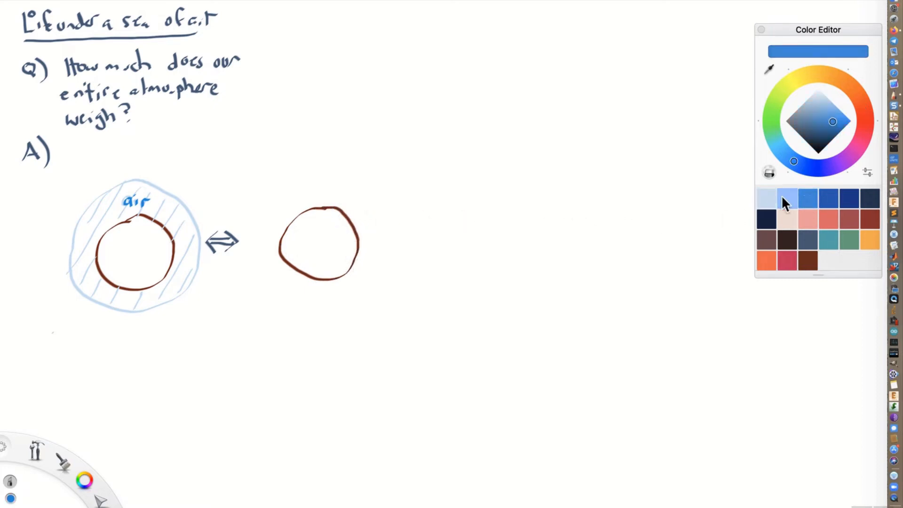
click(766, 197)
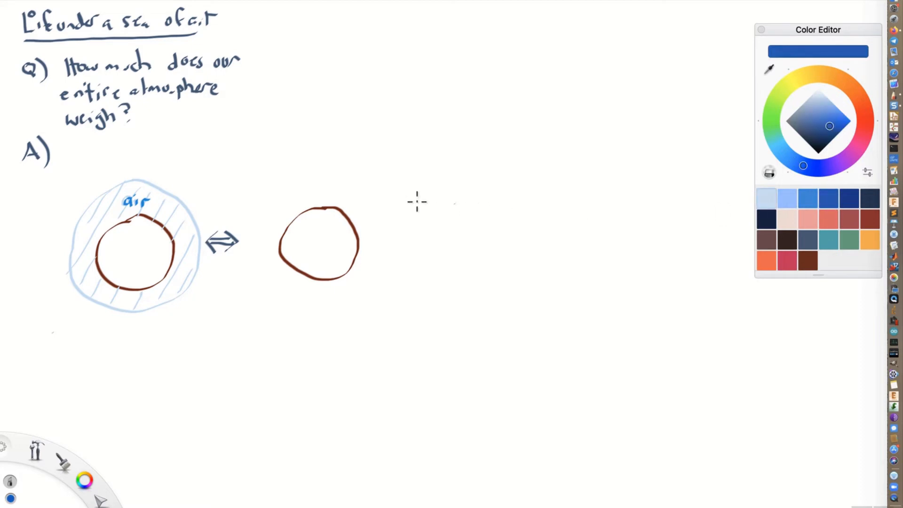
drag(290, 200, 331, 190)
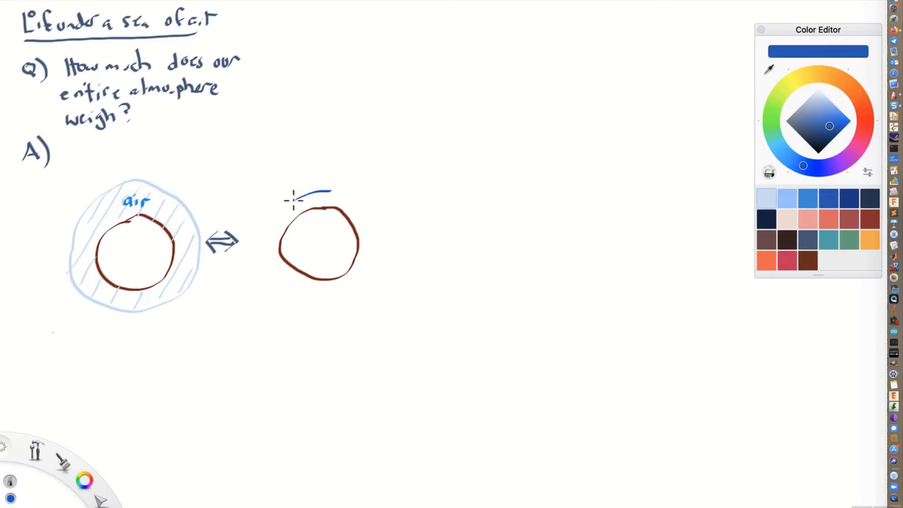
drag(293, 199, 308, 290)
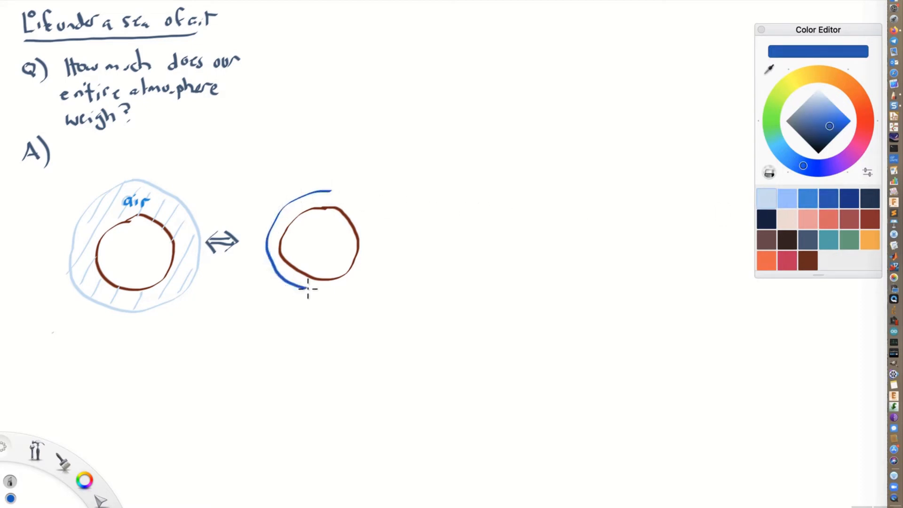
drag(308, 290, 366, 216)
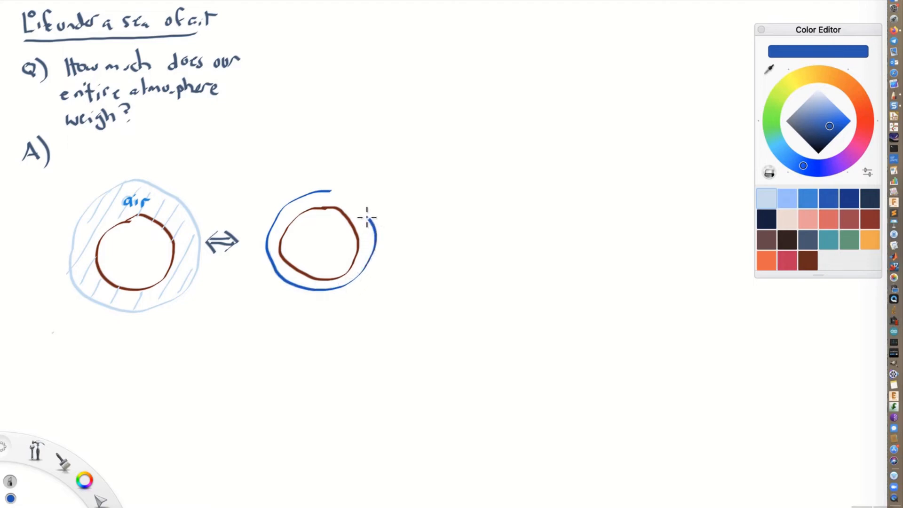
drag(366, 218, 284, 204)
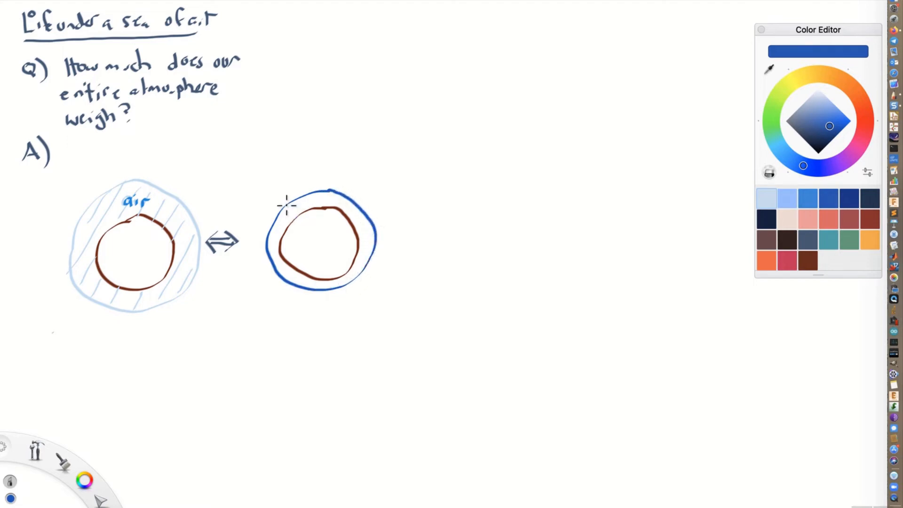
- Hatch the blue water ring and label its depth '31 feet'
drag(305, 208, 270, 248)
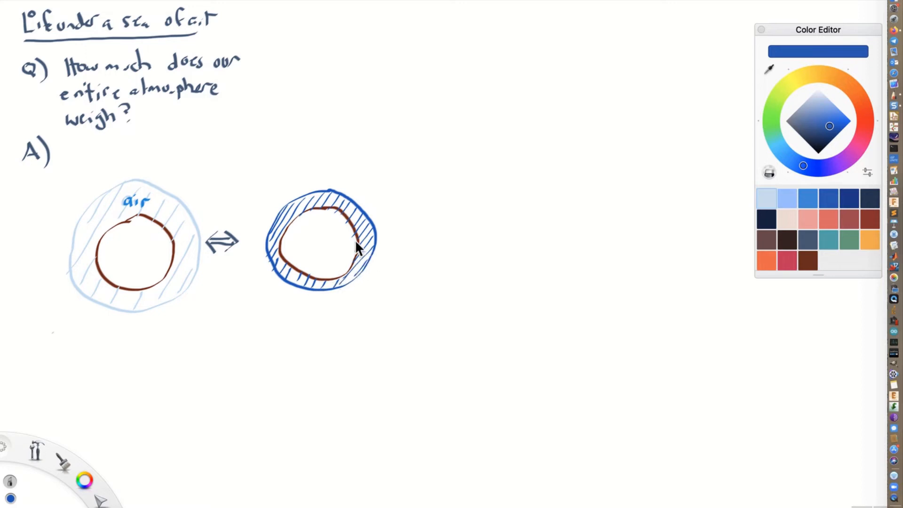
mouse_move(291, 33)
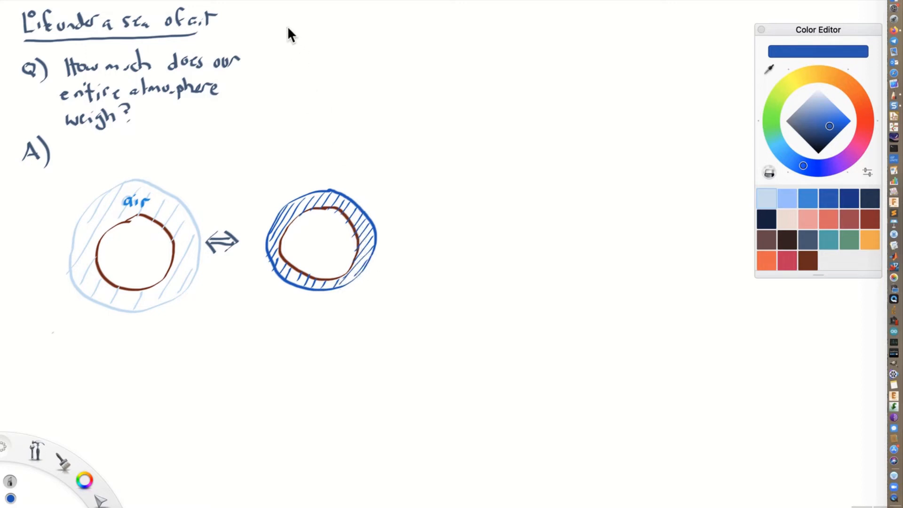
mouse_move(321, 5)
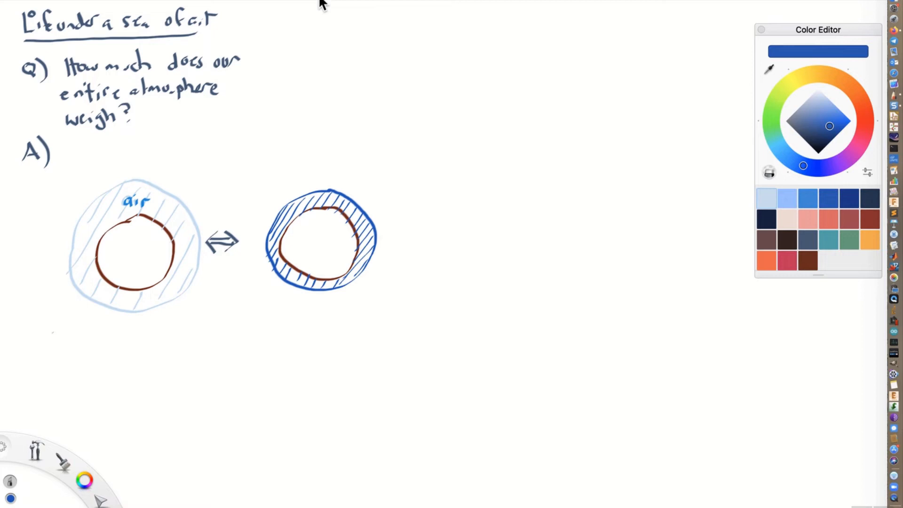
mouse_move(328, 2)
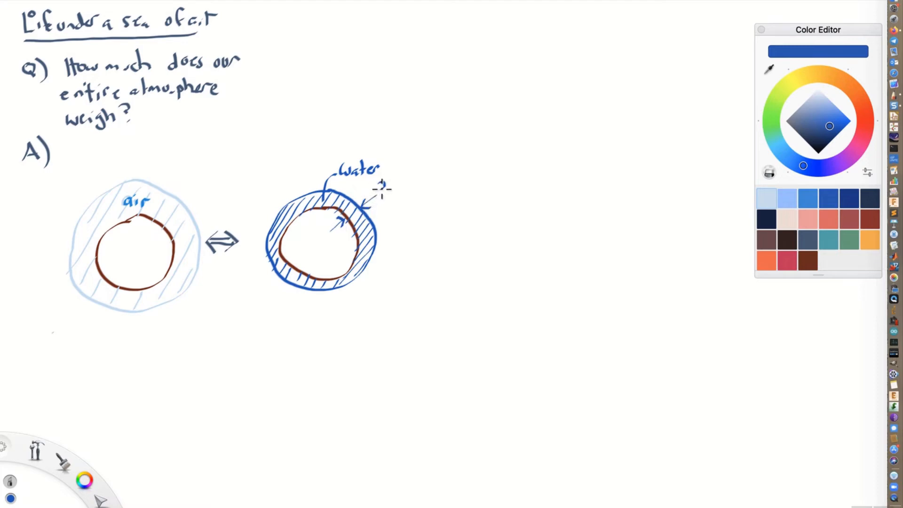
text(31 feet)
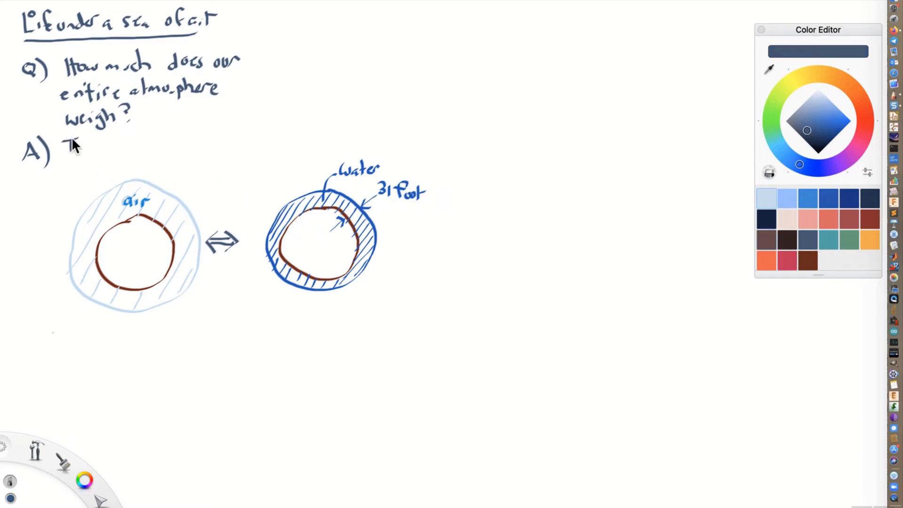
- Handwrite 'The same as an ocean of water 31 feet deep covering the earth' after A)
text(Thesame as an ocean of water)
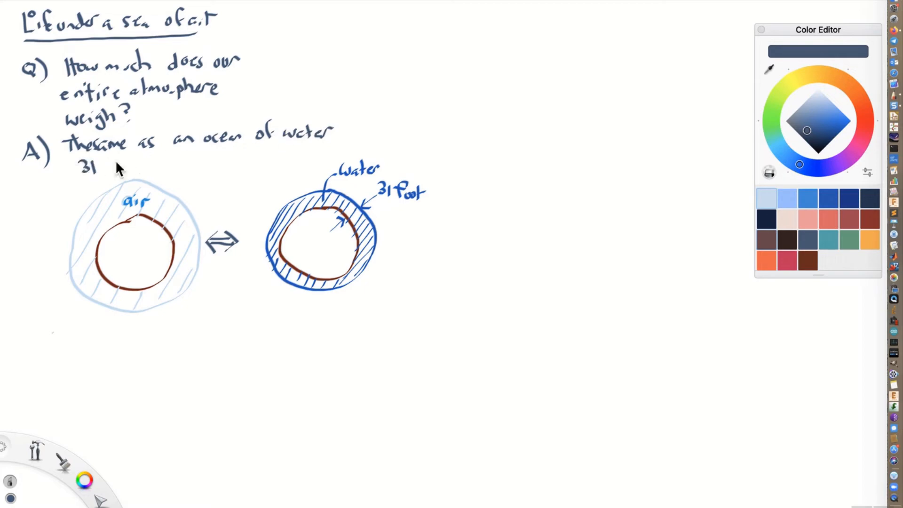
drag(104, 167, 178, 167)
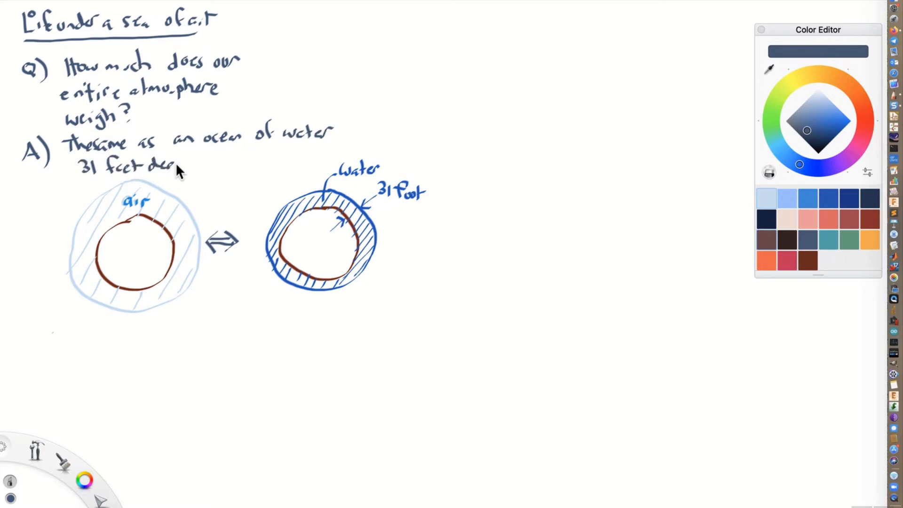
text(covering the earth.)
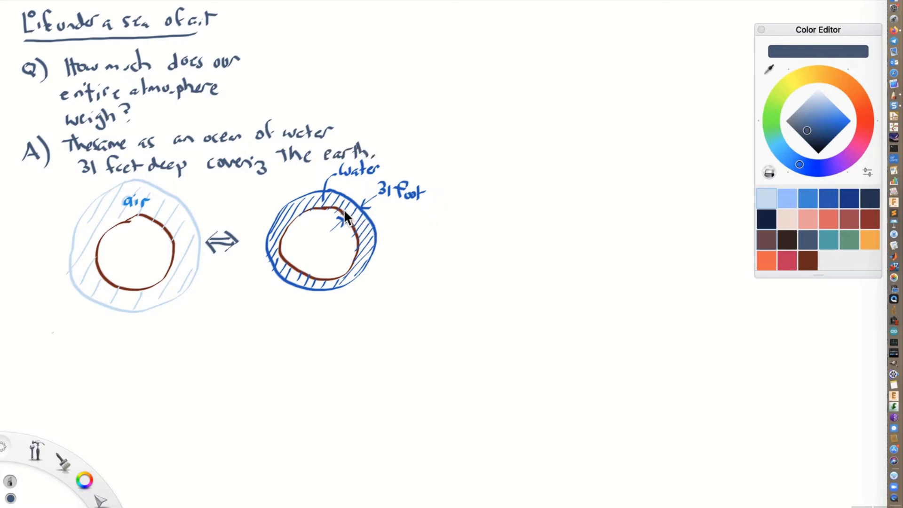
mouse_move(294, 222)
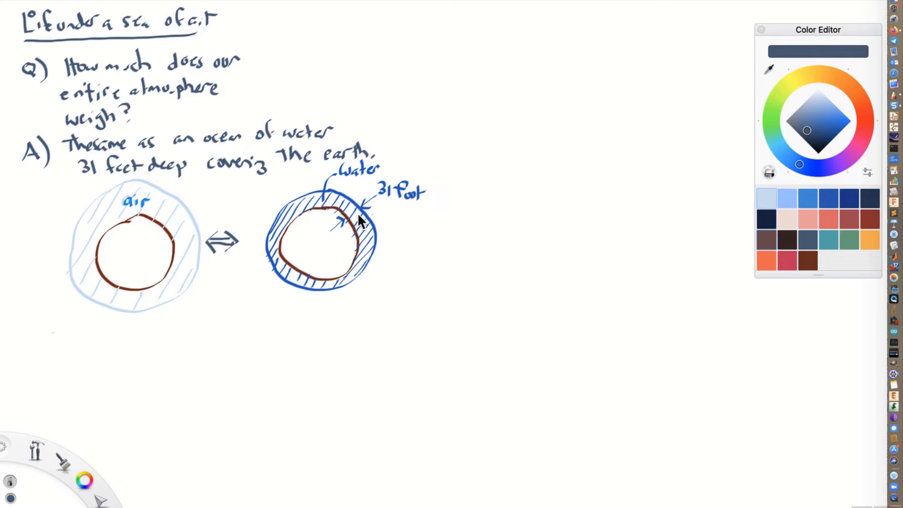
mouse_move(831, 259)
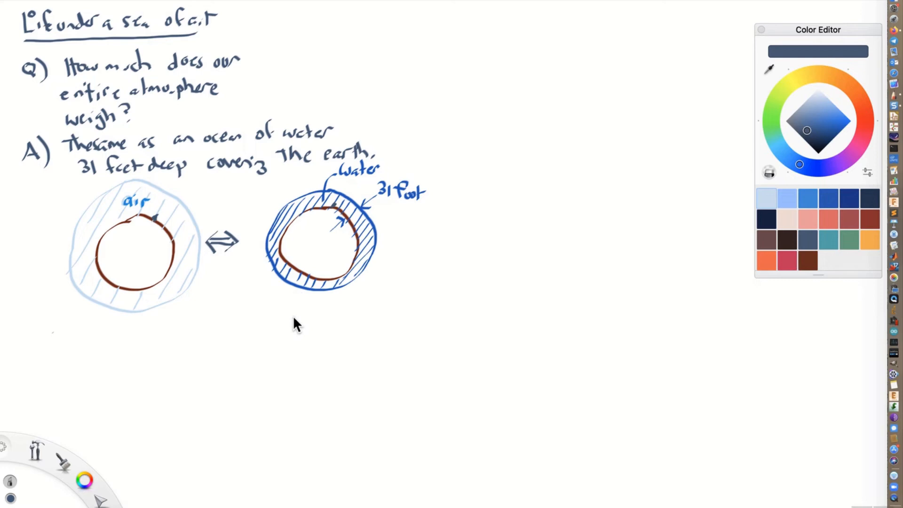
mouse_move(64, 328)
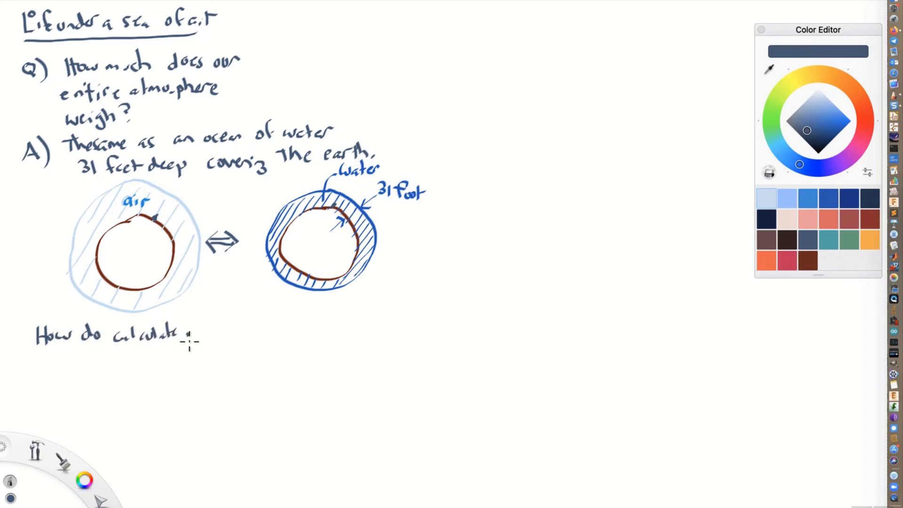
- Write 'How do calculate the weight?' and '1) Find the surface area of earth (in sq. feet)'
text(the weight?)
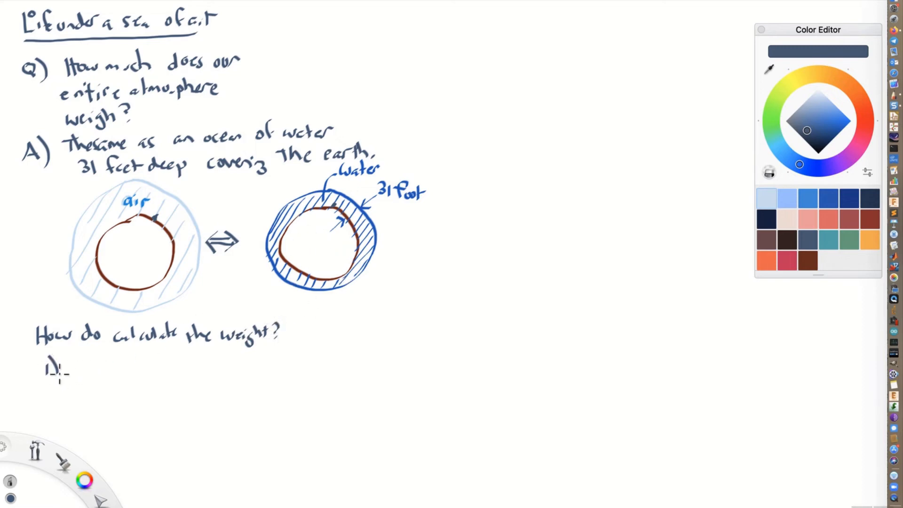
text(1) F)
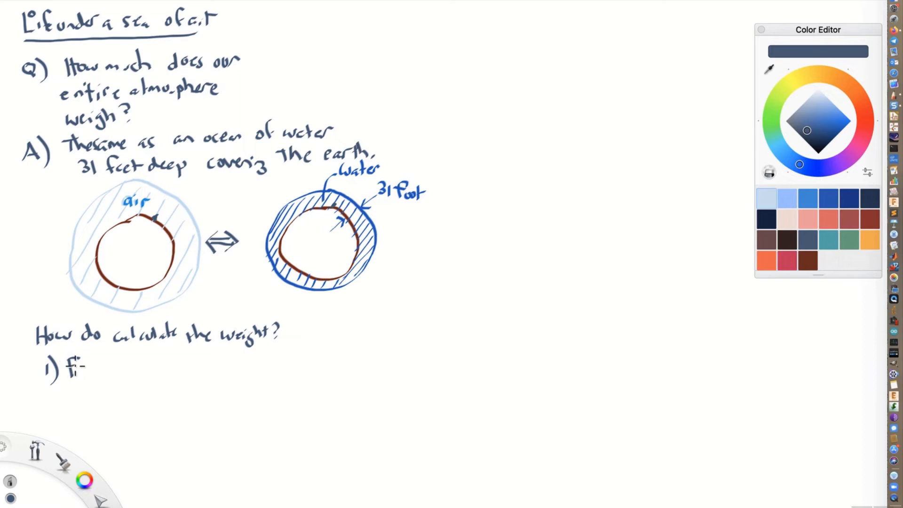
text(ind the)
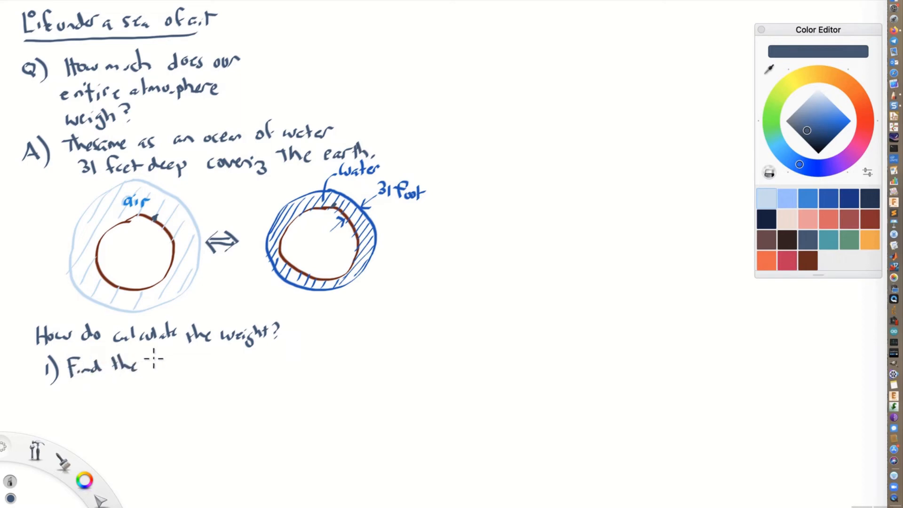
text(surface area of ea)
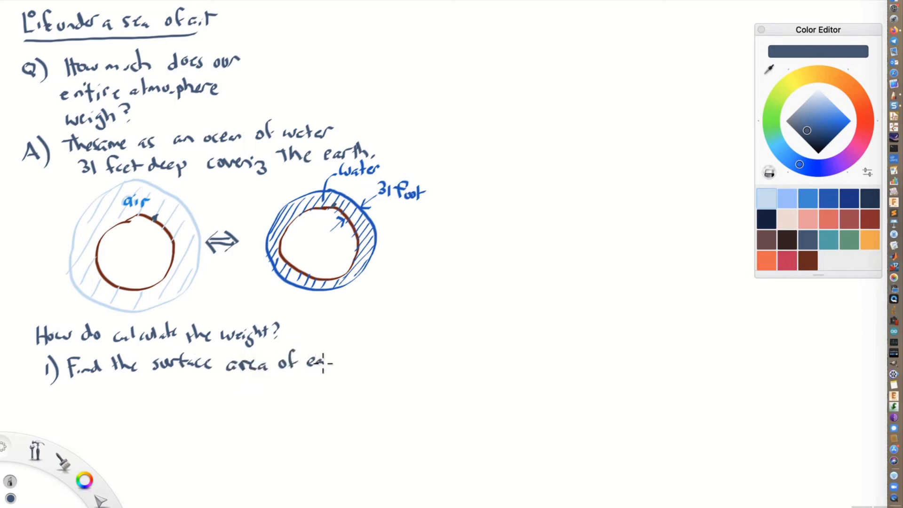
text(rth (in sq.)
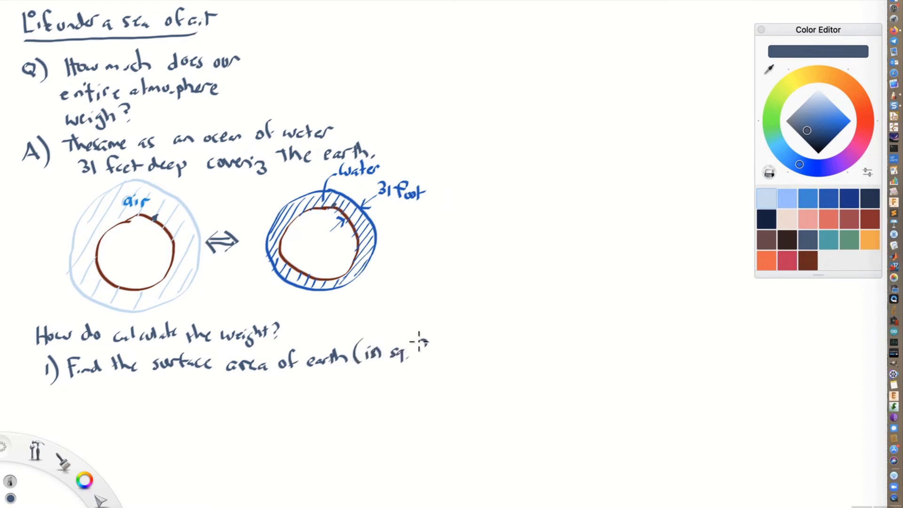
text(feet))
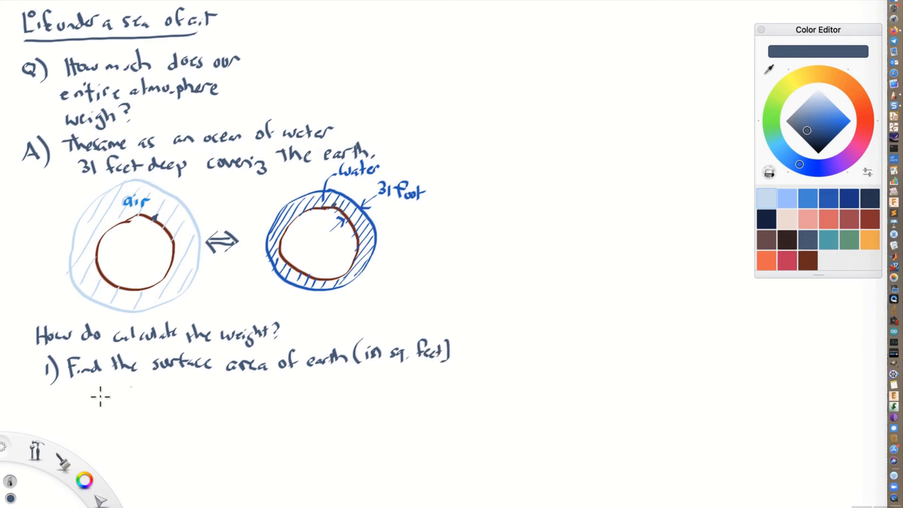
- Write '2) Multiply this surf area by 31 feet to find the volume of the ocean', then '3)'
text(2))
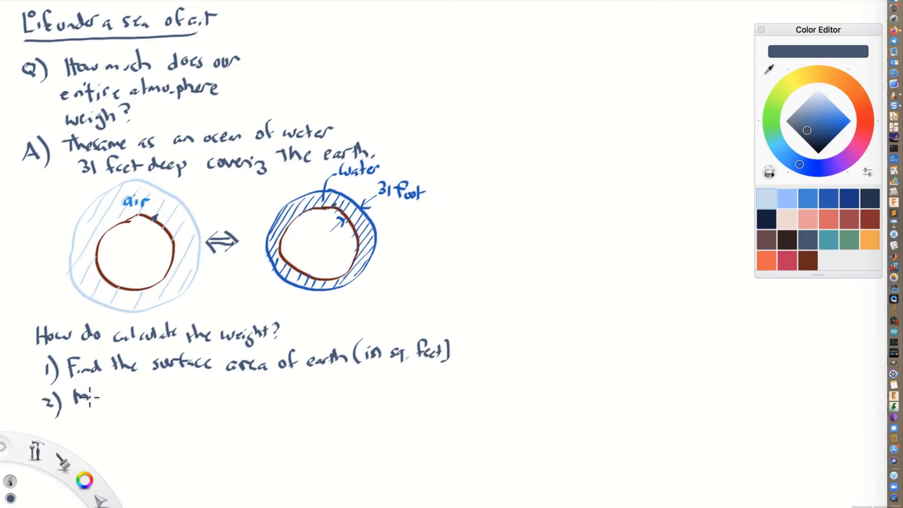
text(Multiply)
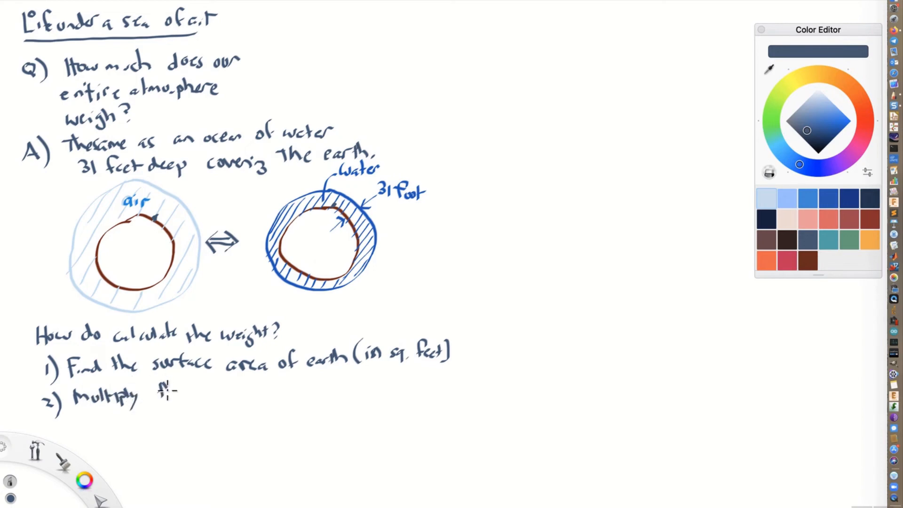
text(this surf)
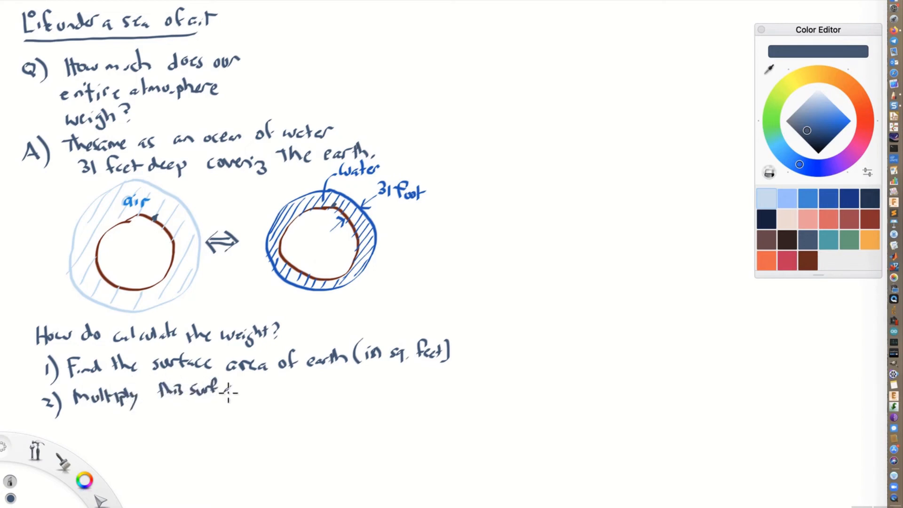
text(area by)
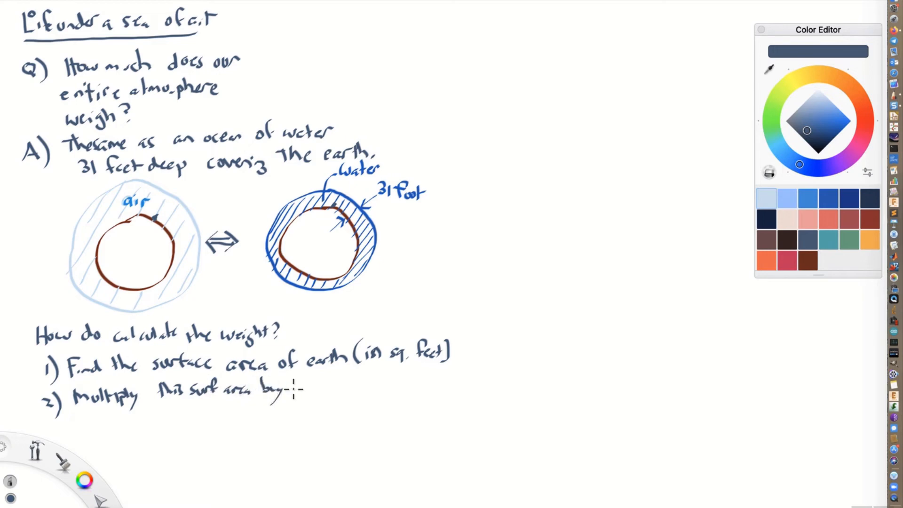
text(31 feet)
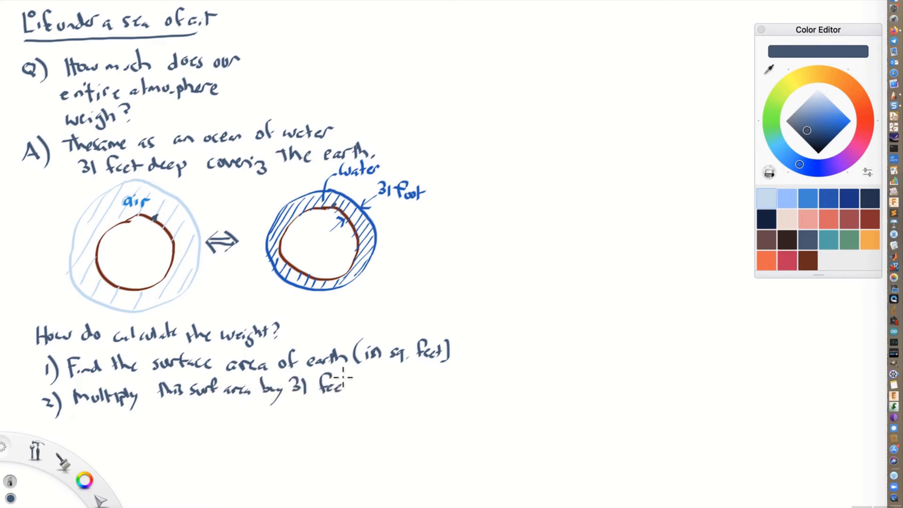
text(to find)
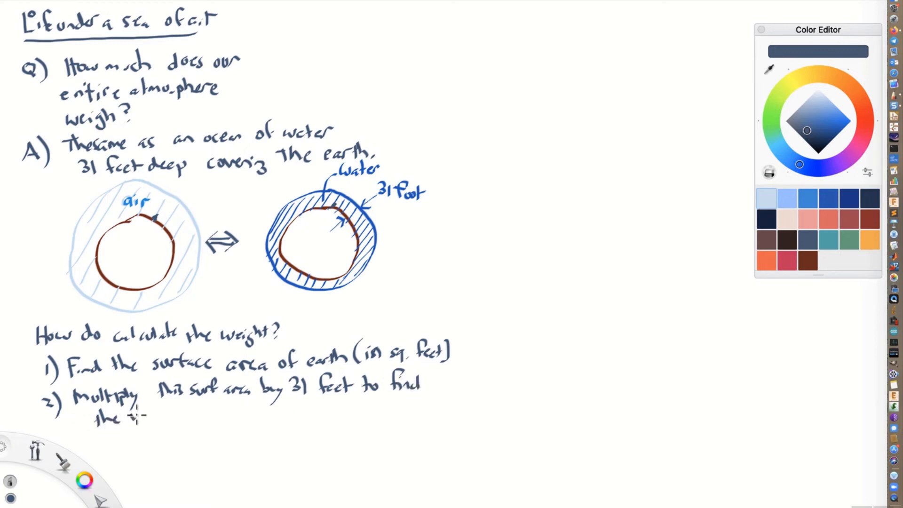
text(volume of the ocean of water)
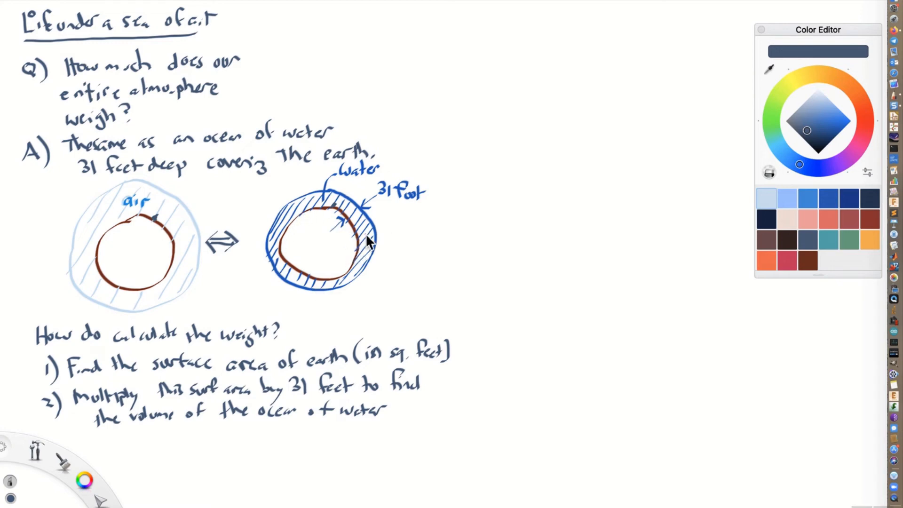
text(3))
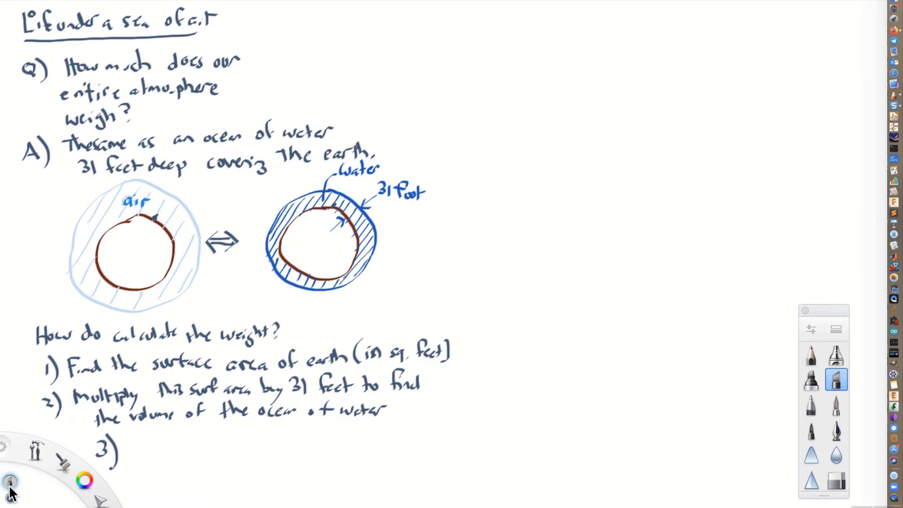
- Handwrite step 3: 'Multiply volume by 72 lbs/cubic foot'
click(10, 480)
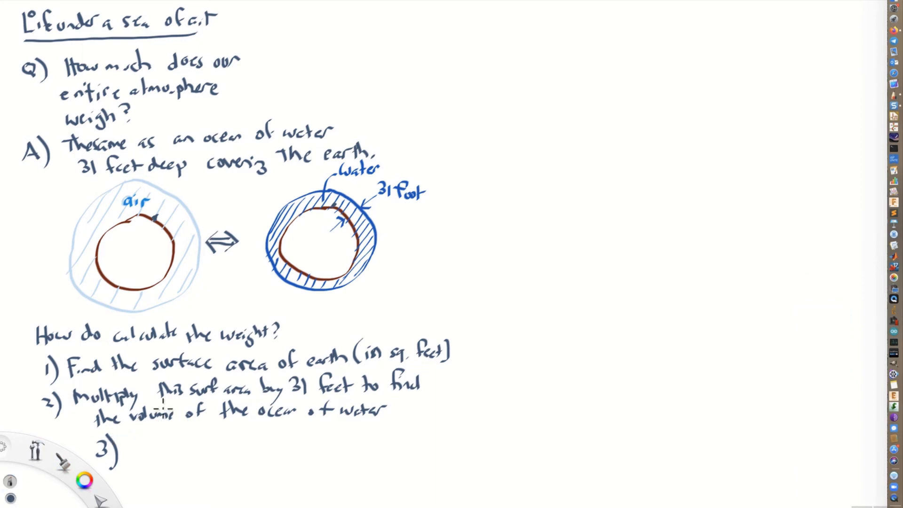
text(Mul)
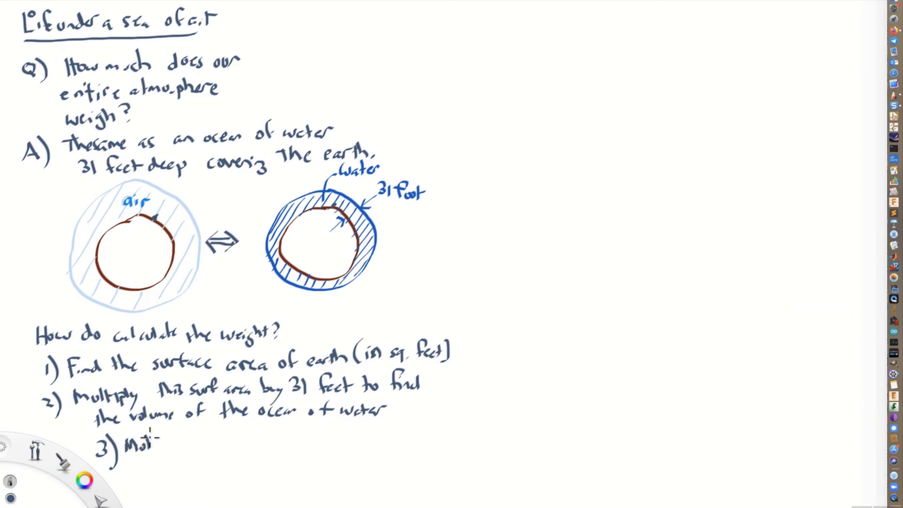
text(Multiply volume by)
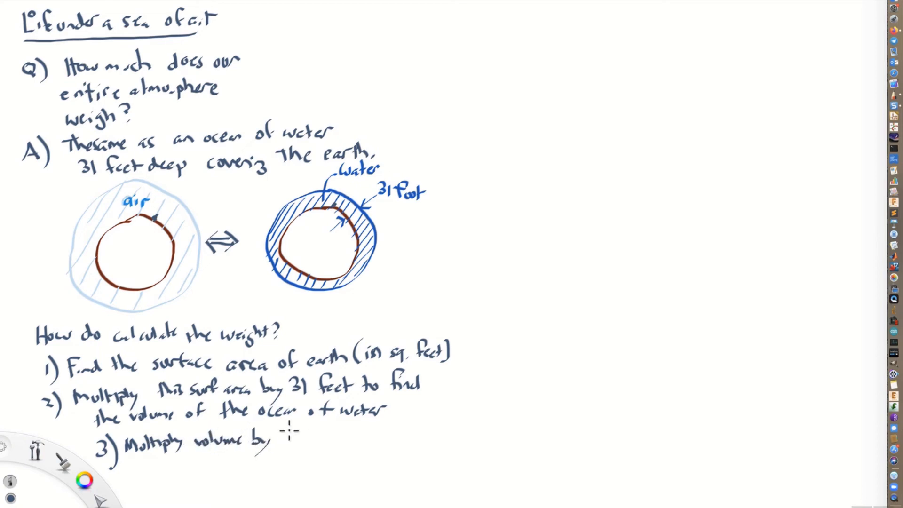
text(72)
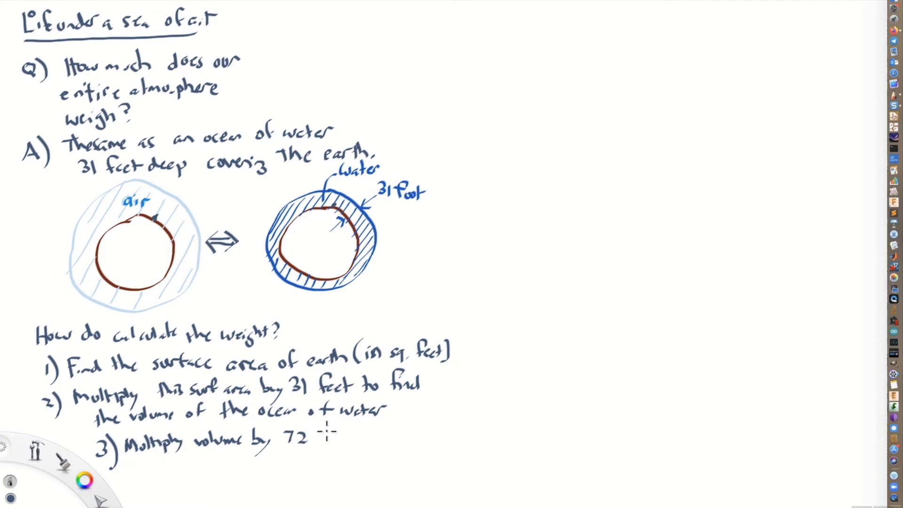
text(lbs)
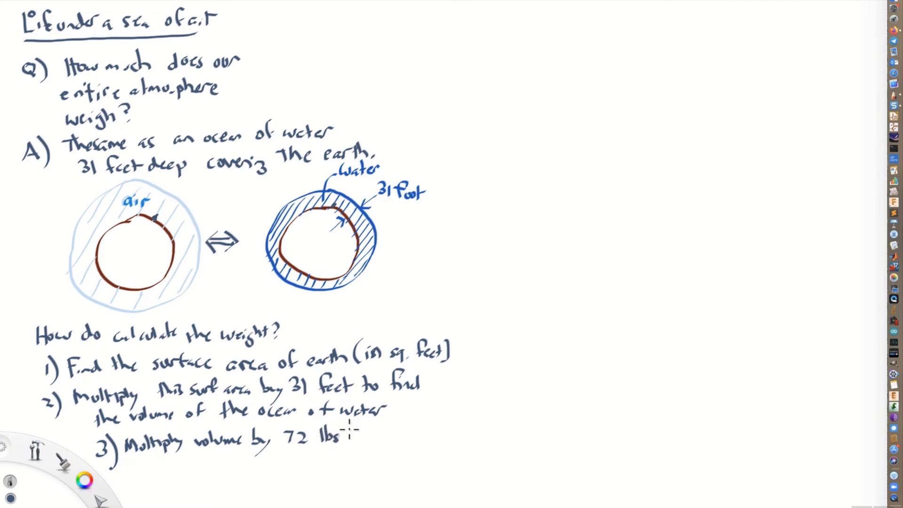
text(/cubic foot.)
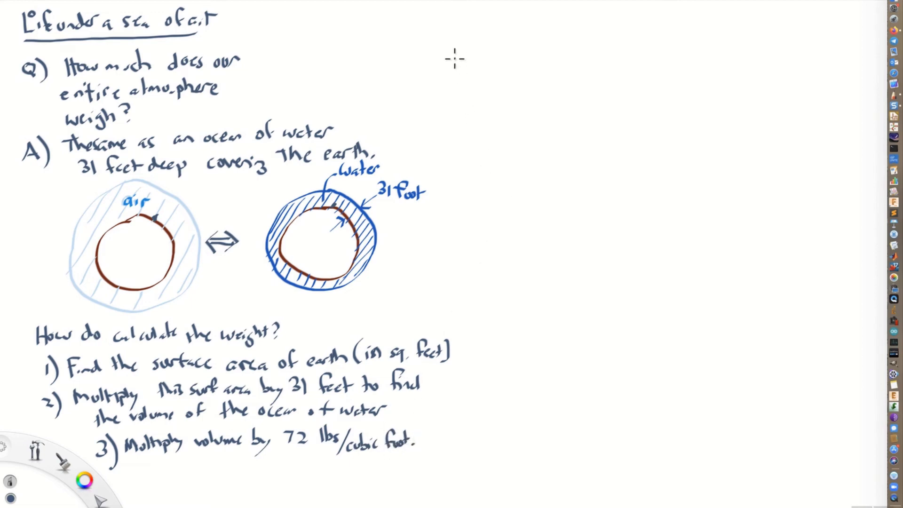
- Draw a vertical page divider and write '1) SA = diameter x circumference = (4πr²)' on the right
drag(454, 59, 449, 439)
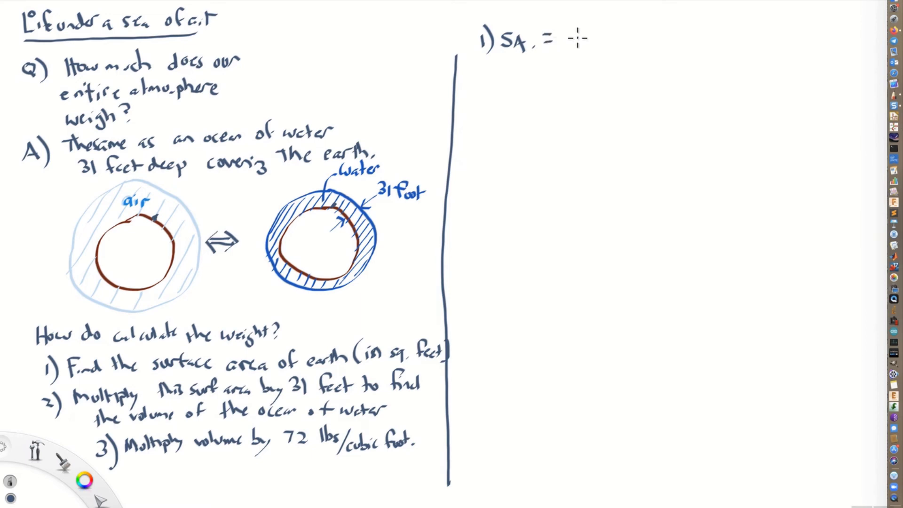
text(diameter x)
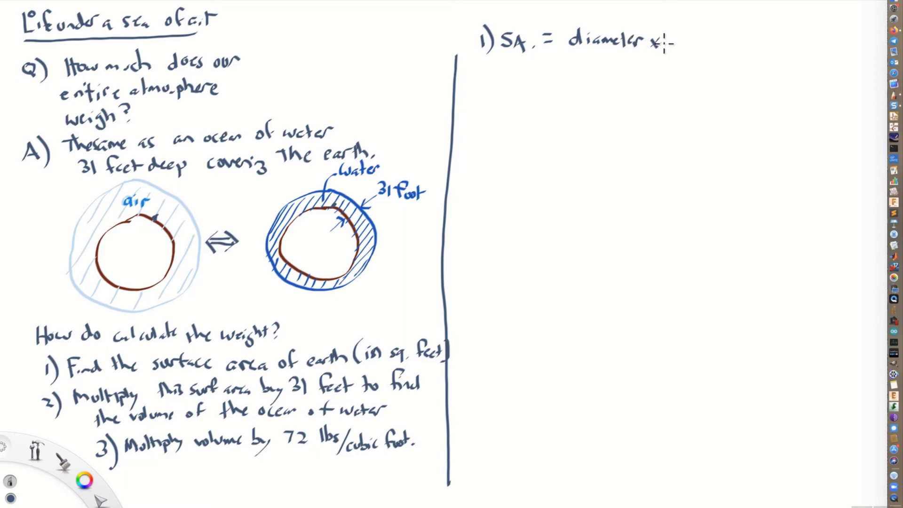
text(circumfarece =)
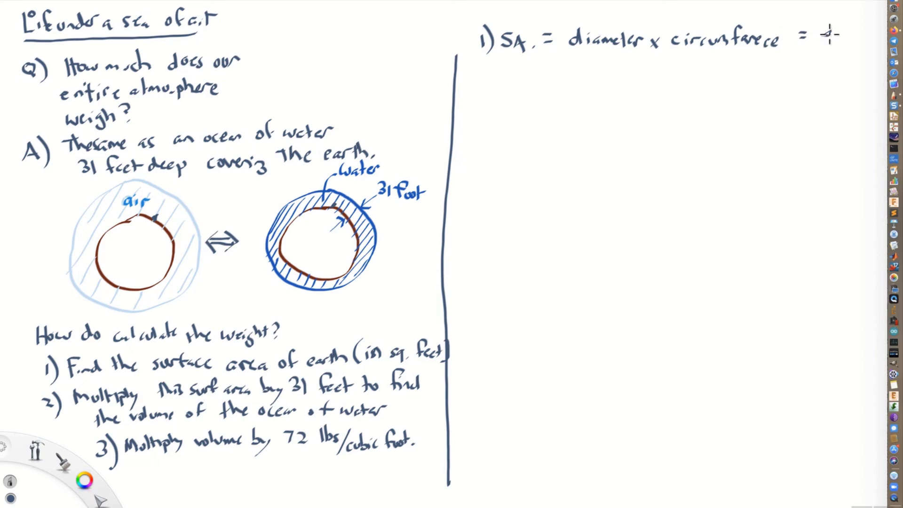
text(4πr²))
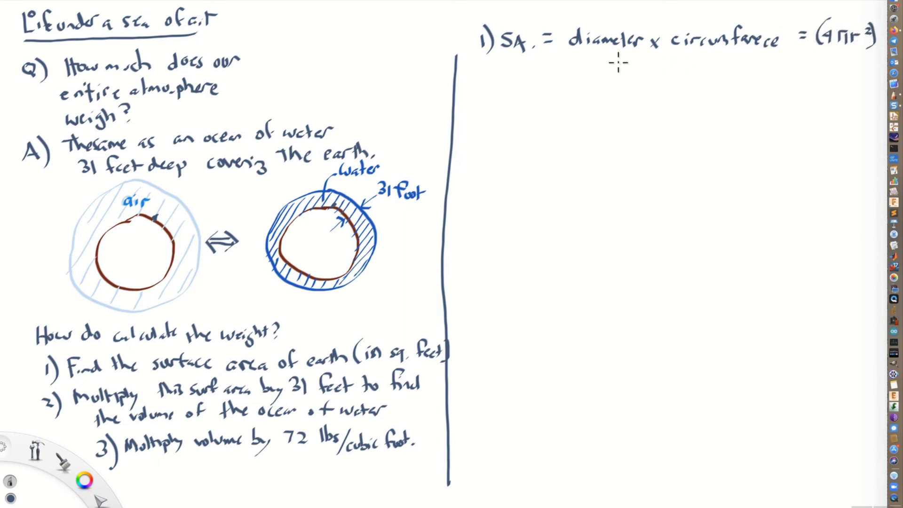
mouse_move(530, 77)
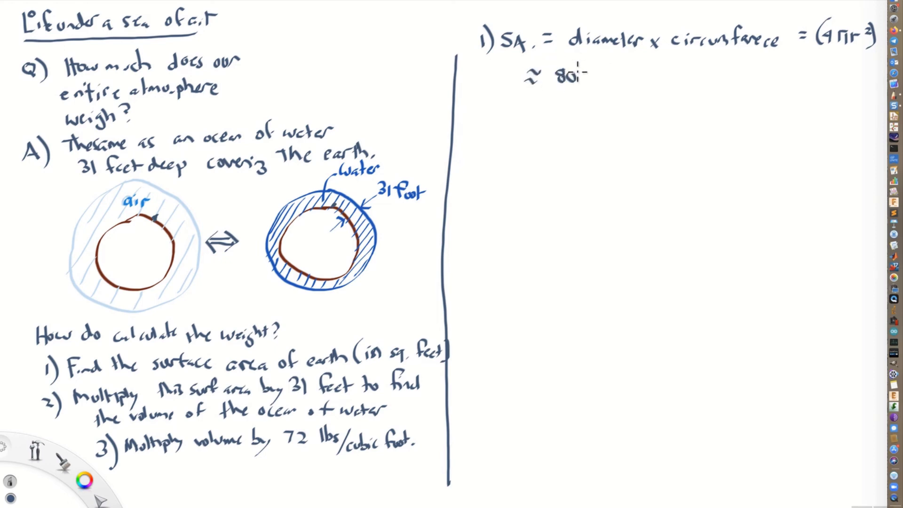
- Write '(8000 mi)(25,000 miles) ≈ 200,000,000 sq. miles' under the SA formula
text(8000 mi)(25,)
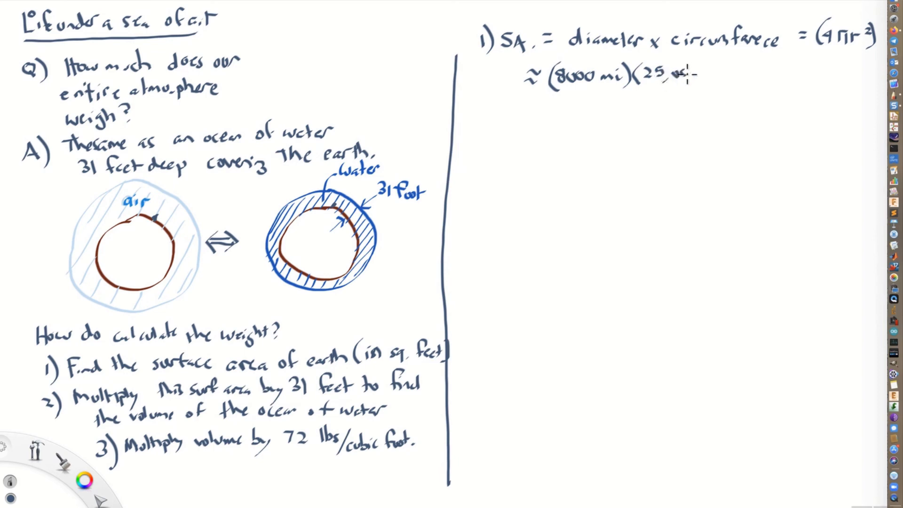
text(000 mi)
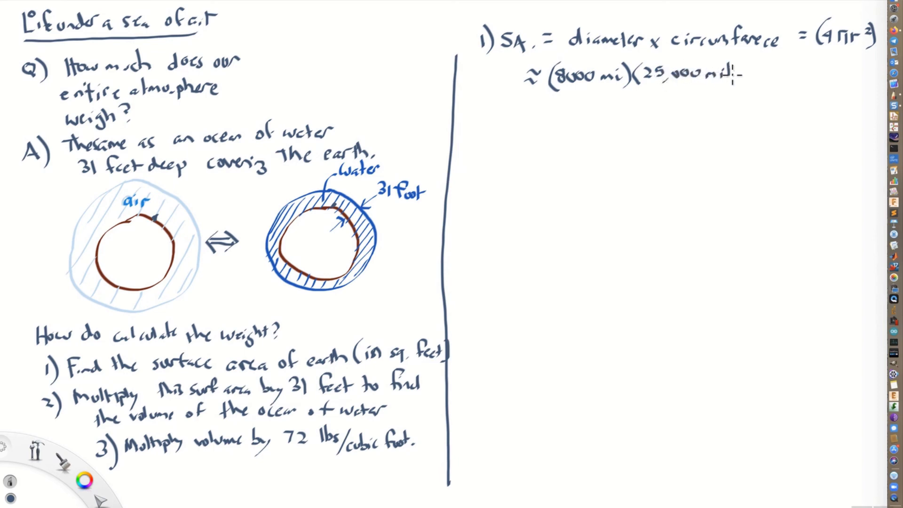
text(les))
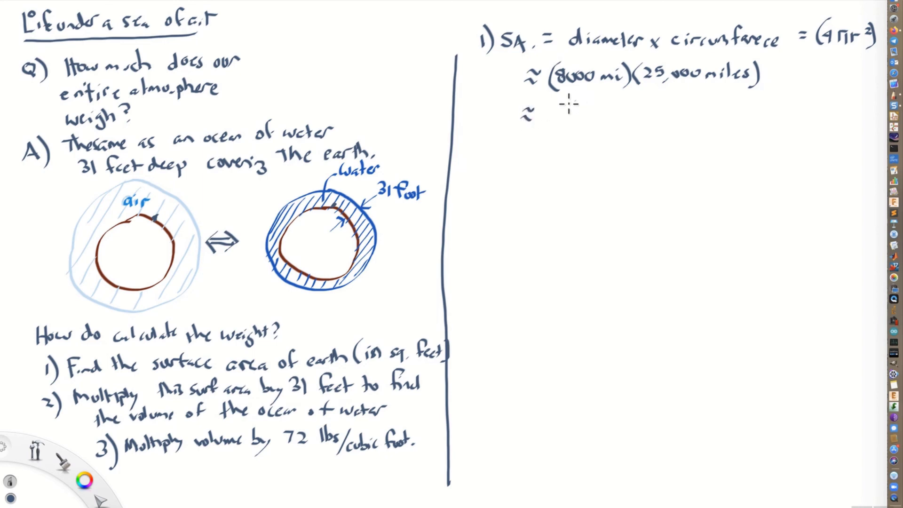
text(200,000,000)
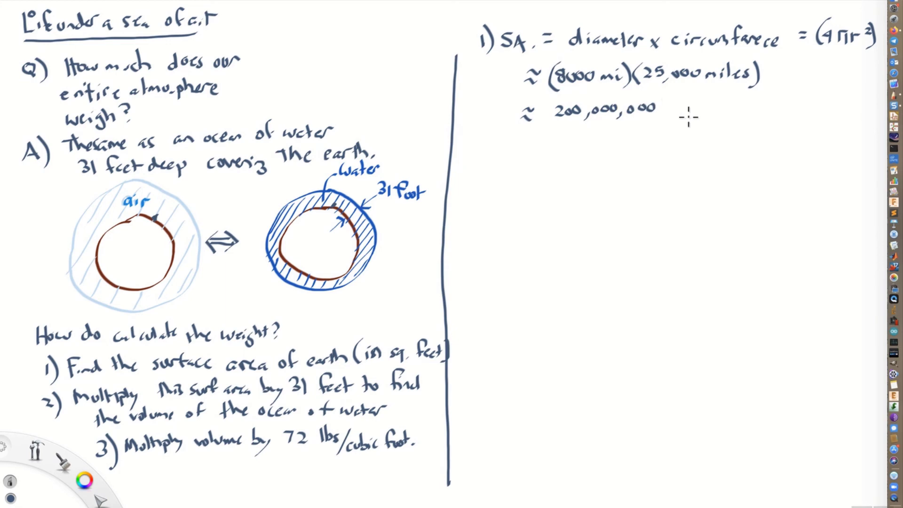
text(sq. miles)
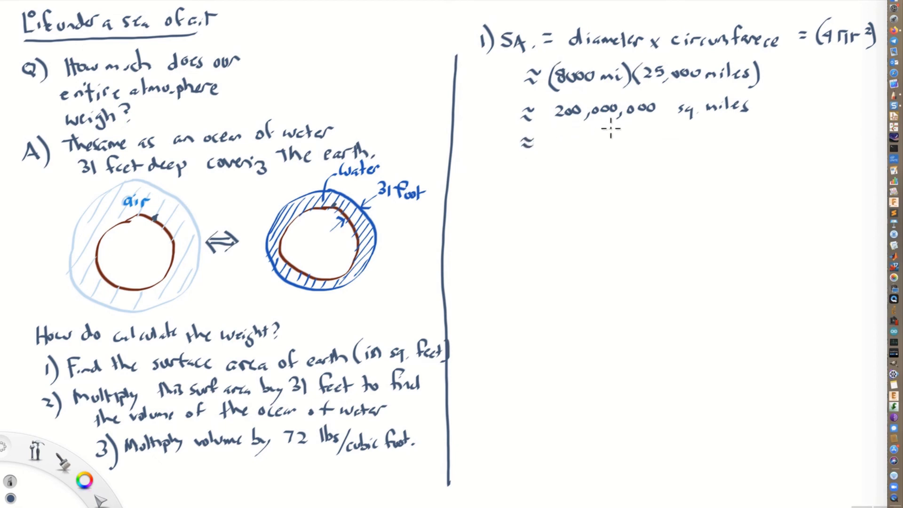
mouse_move(693, 116)
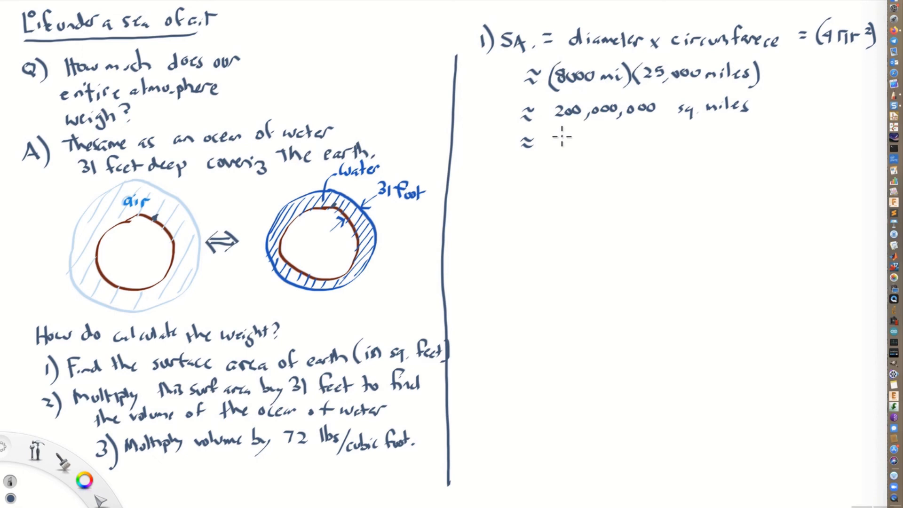
- Convert the area to '≈ 5.6 x 10^15 sq. feet'
text(5,6)
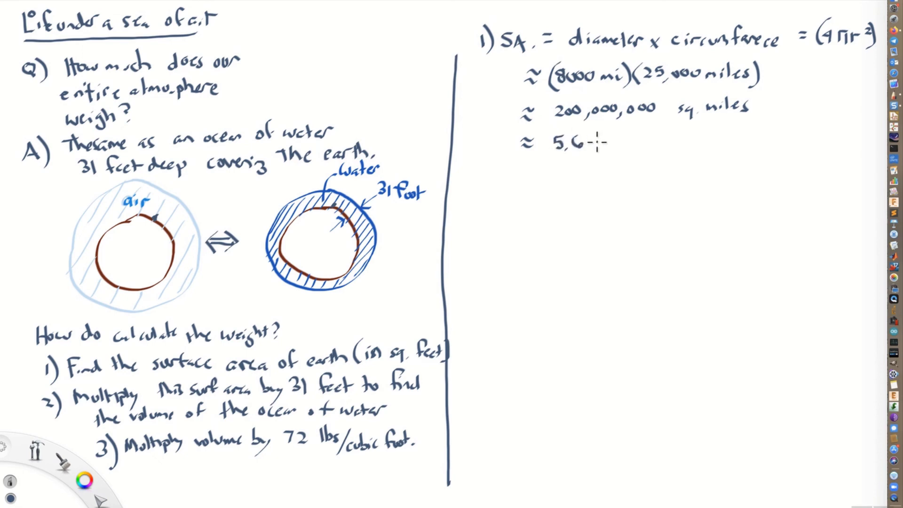
text(× 10)
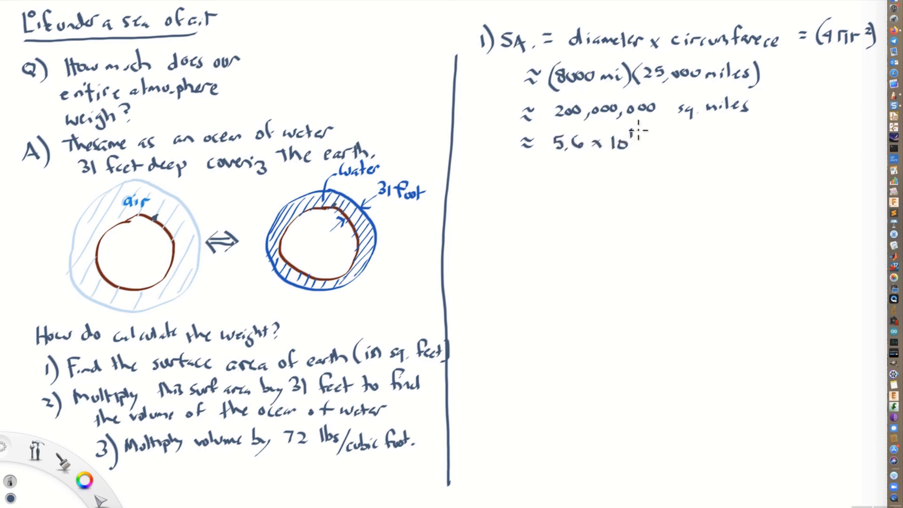
text(15)
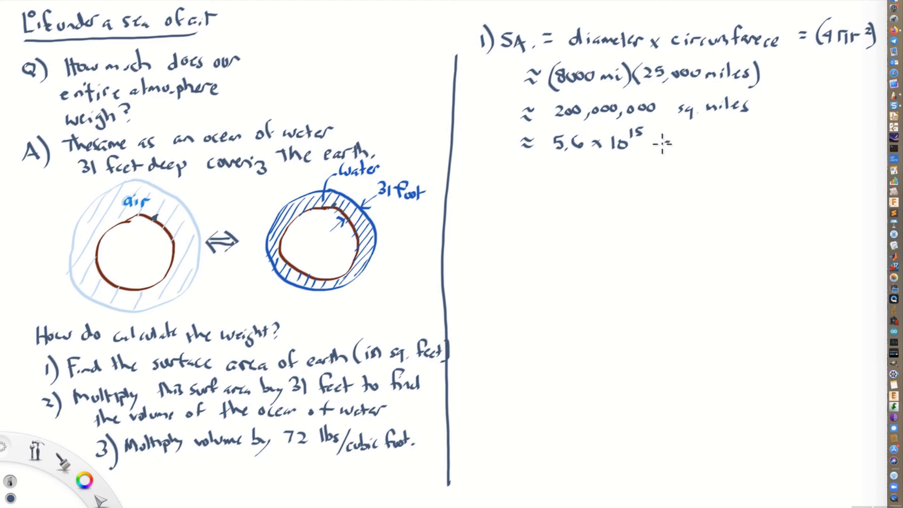
text(sq. feet)
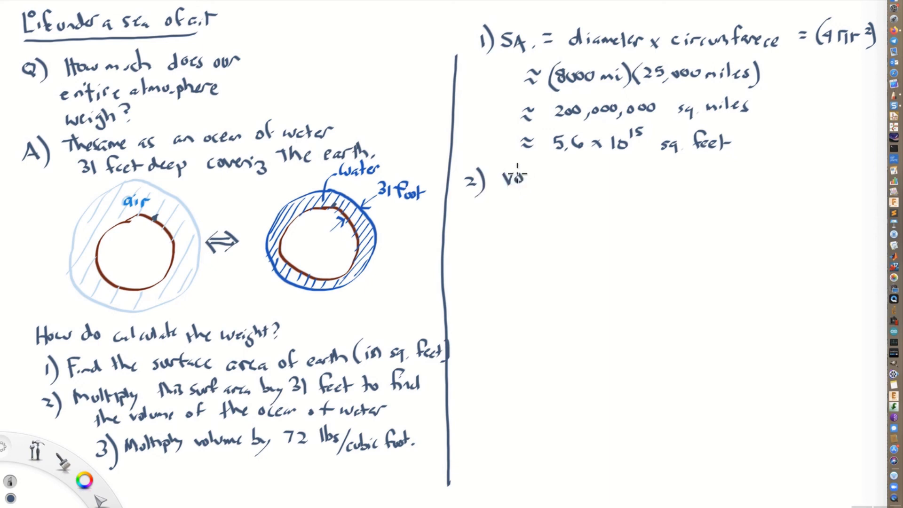
- Handwrite '2) volume of ocean = 1.7 x 10^17 cu. feet' below the area work
text(volume of o)
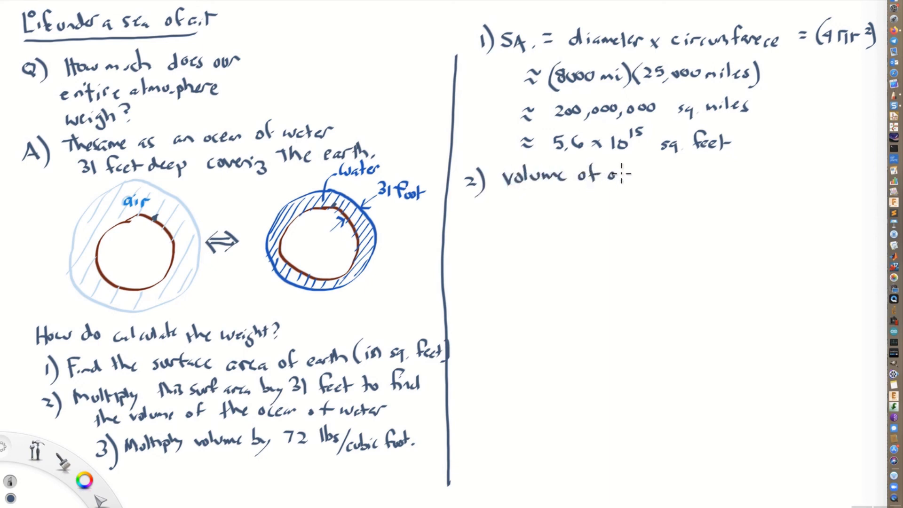
text(ocean =)
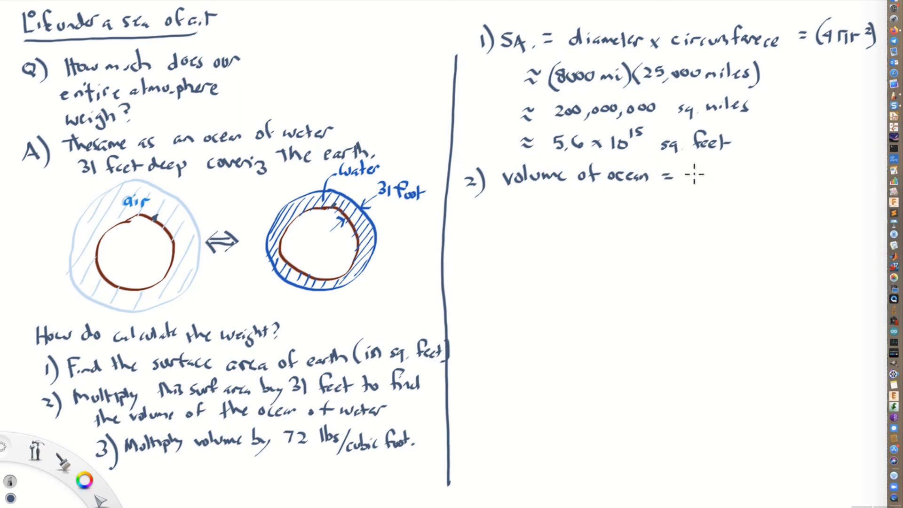
text(1.7 x 10^17)
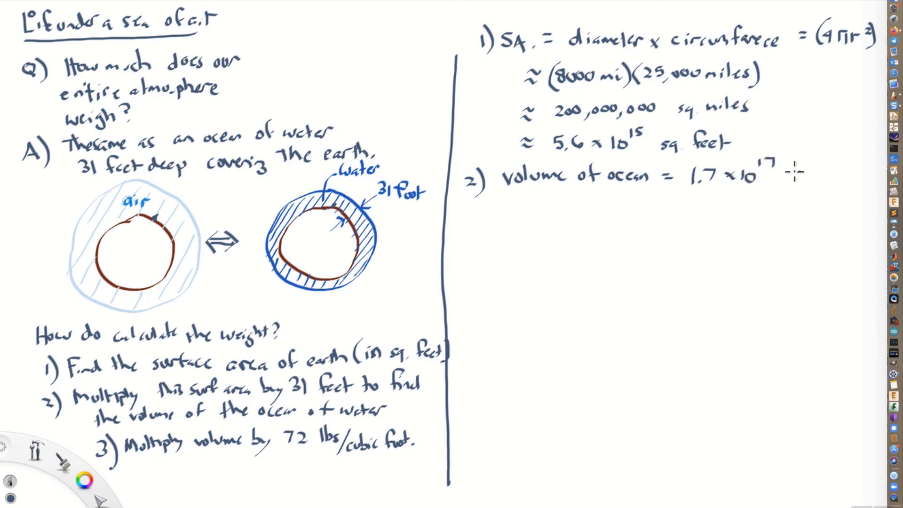
text(cu. feet)
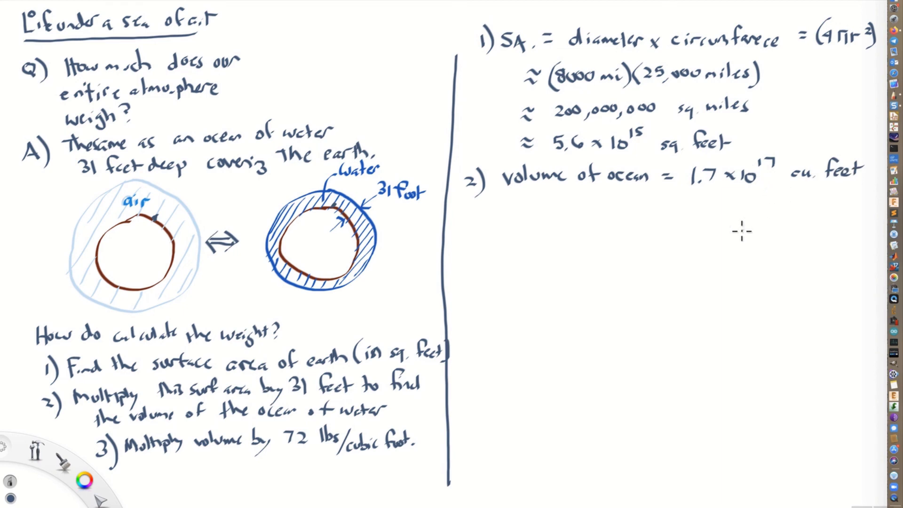